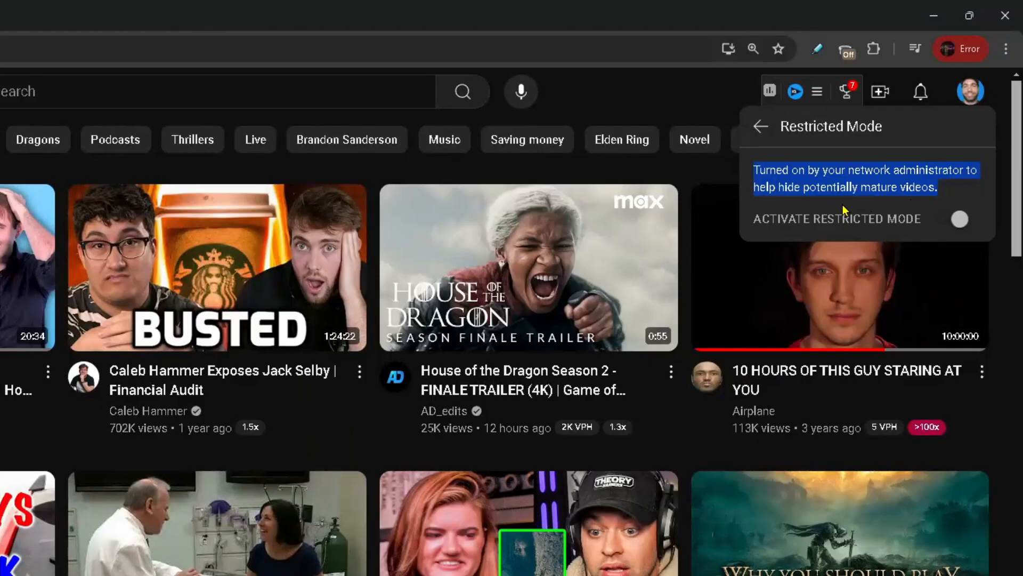
pyautogui.moveTo(1014, 72)
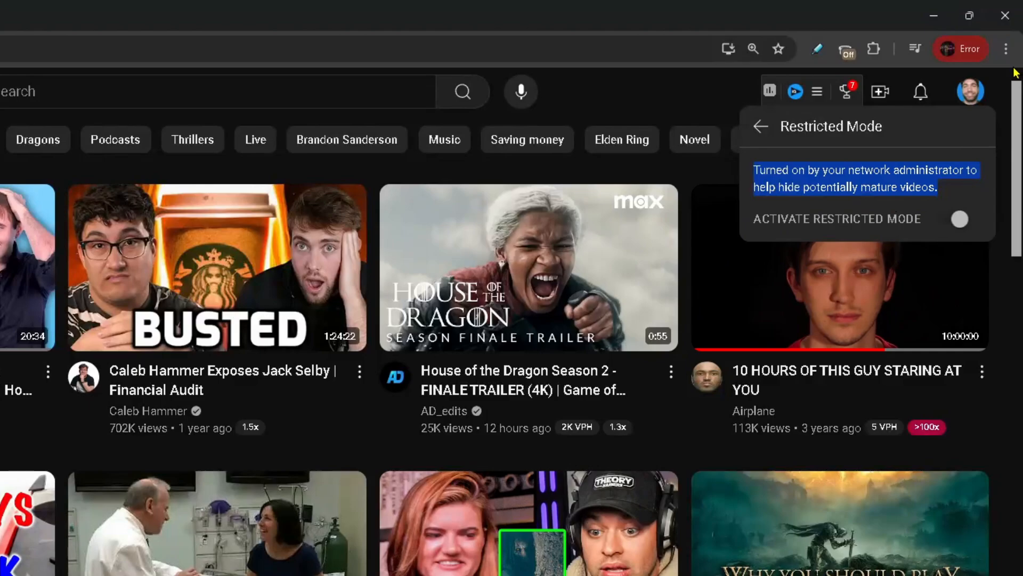
pyautogui.moveTo(1005, 48)
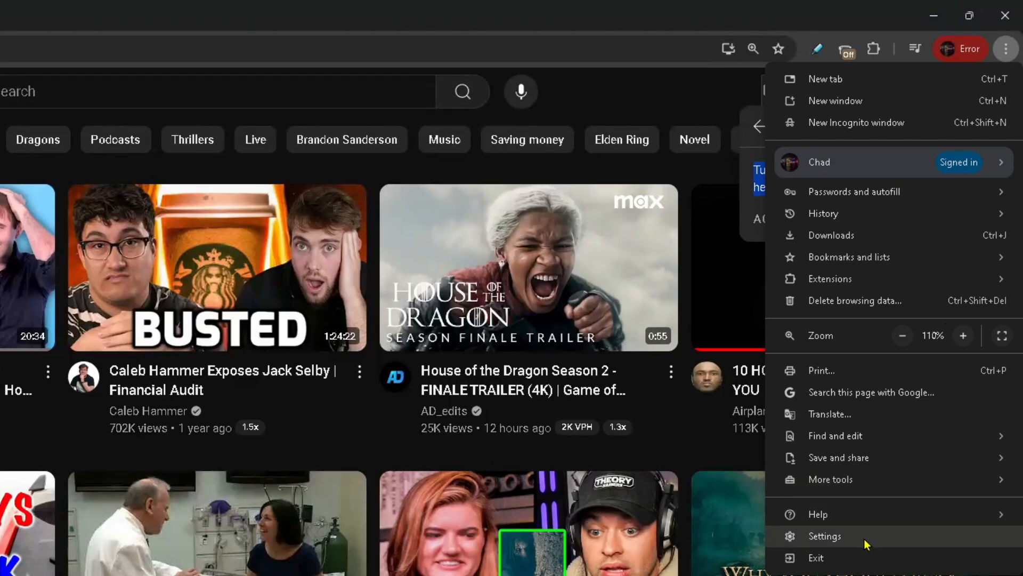
# Step: Open Chrome's Settings from the browser menu to reach privacy and security
pyautogui.click(824, 535)
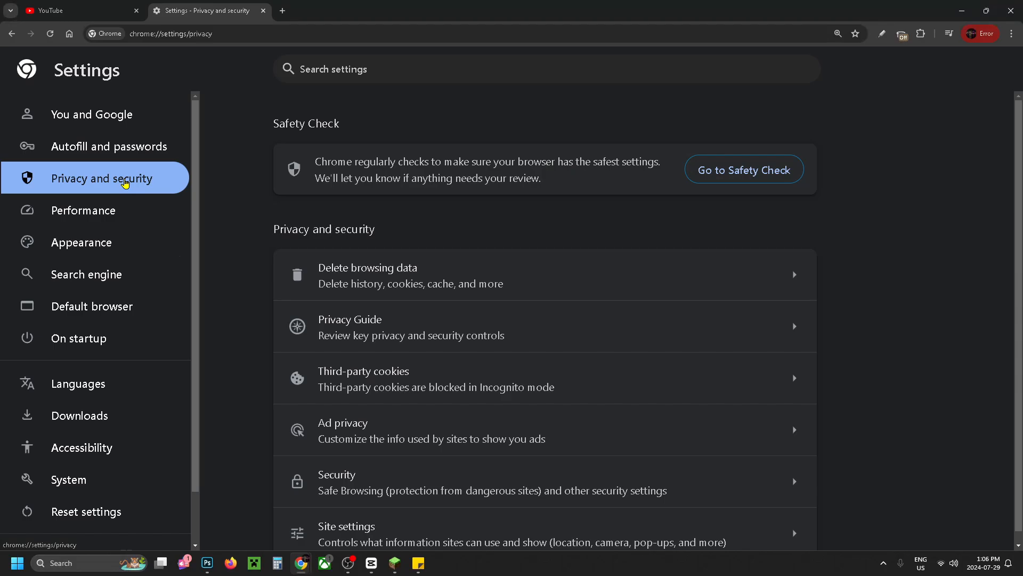
pyautogui.moveTo(913, 279)
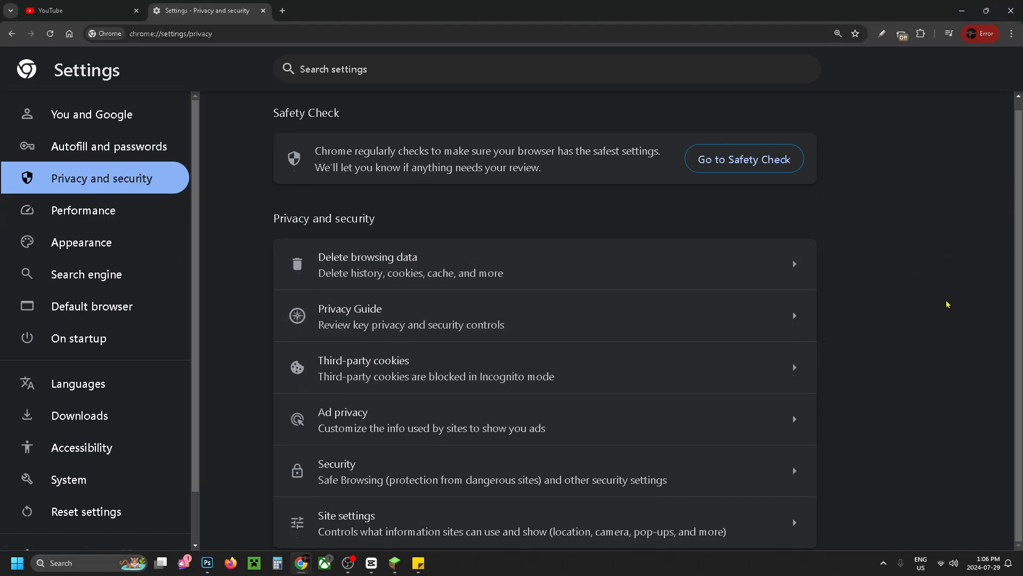
pyautogui.moveTo(424, 472)
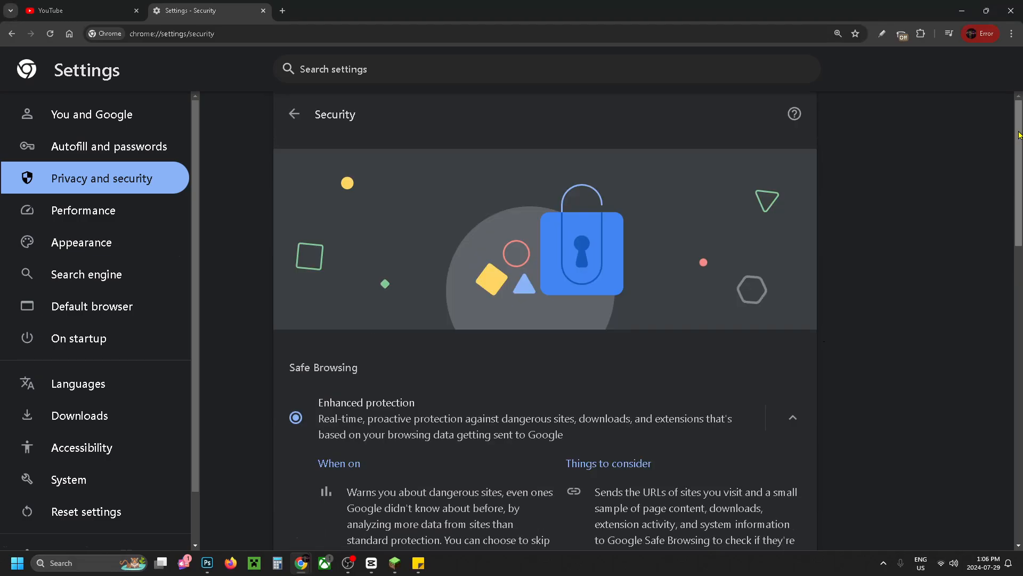
pyautogui.scroll(-3)
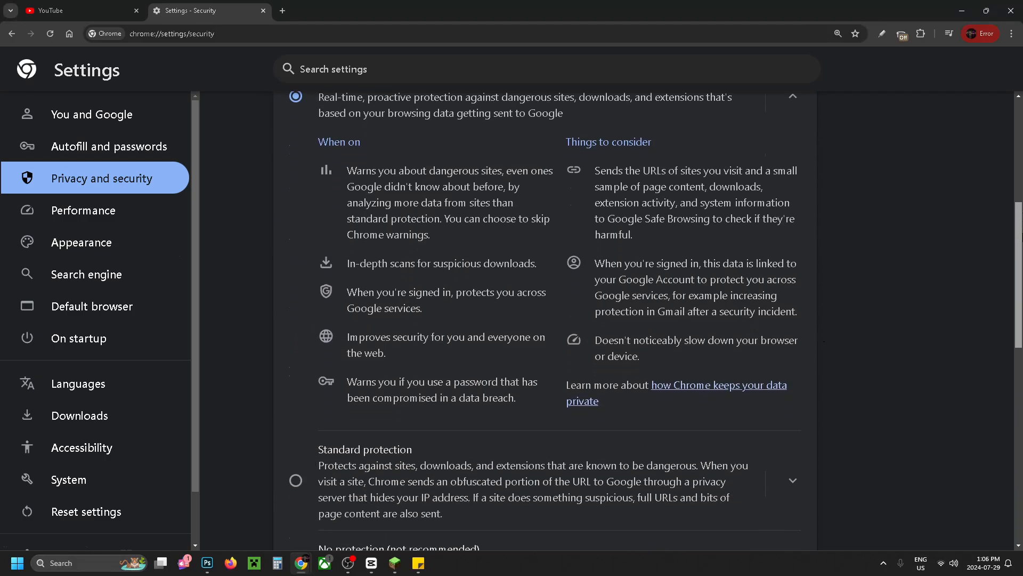
pyautogui.scroll(-3)
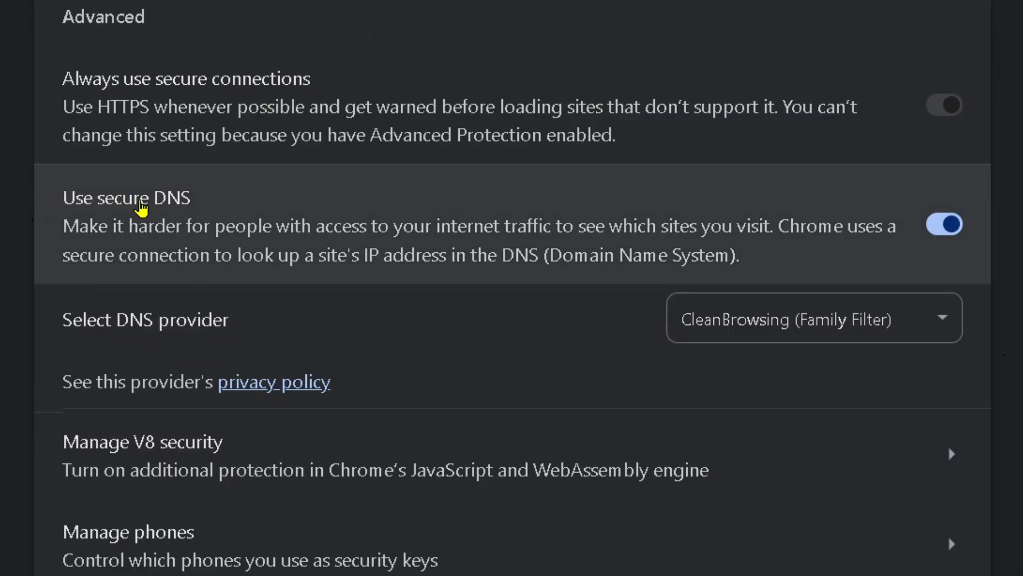
pyautogui.moveTo(430, 307)
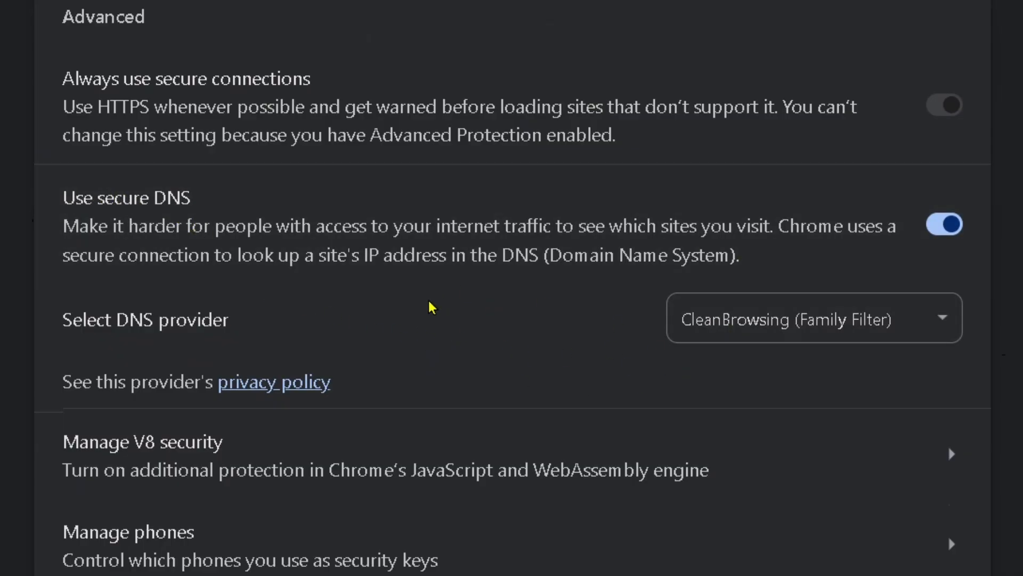
pyautogui.moveTo(236, 331)
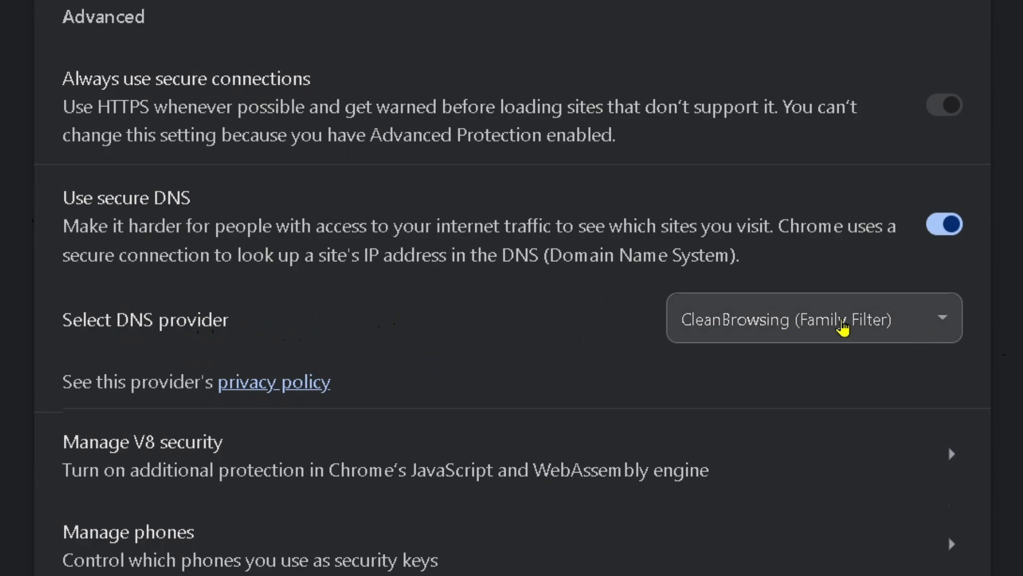
pyautogui.moveTo(873, 337)
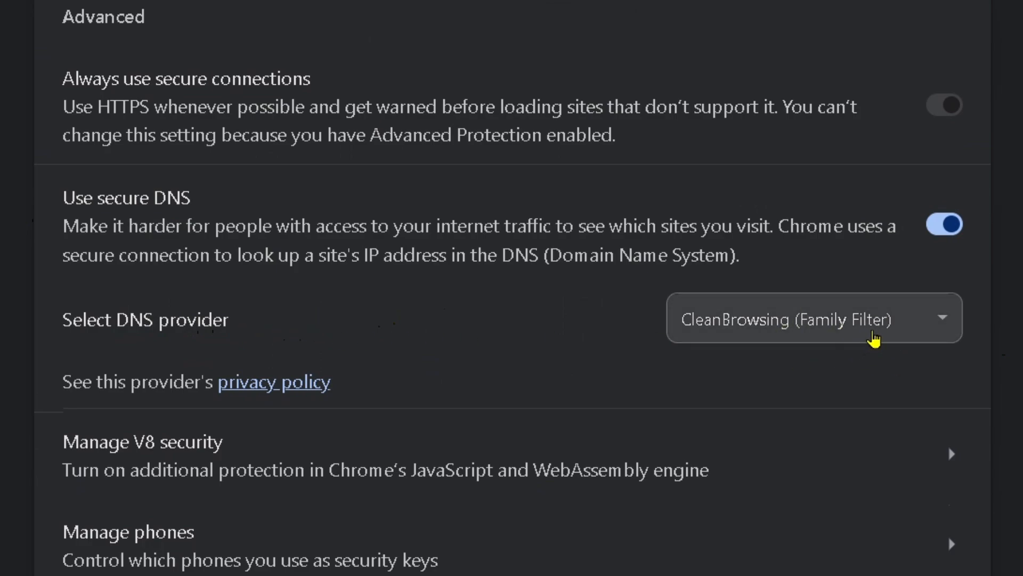
# Step: Set the secure DNS provider to Cloudflare (1.1.1.1), then return to the YouTube tab
pyautogui.click(814, 319)
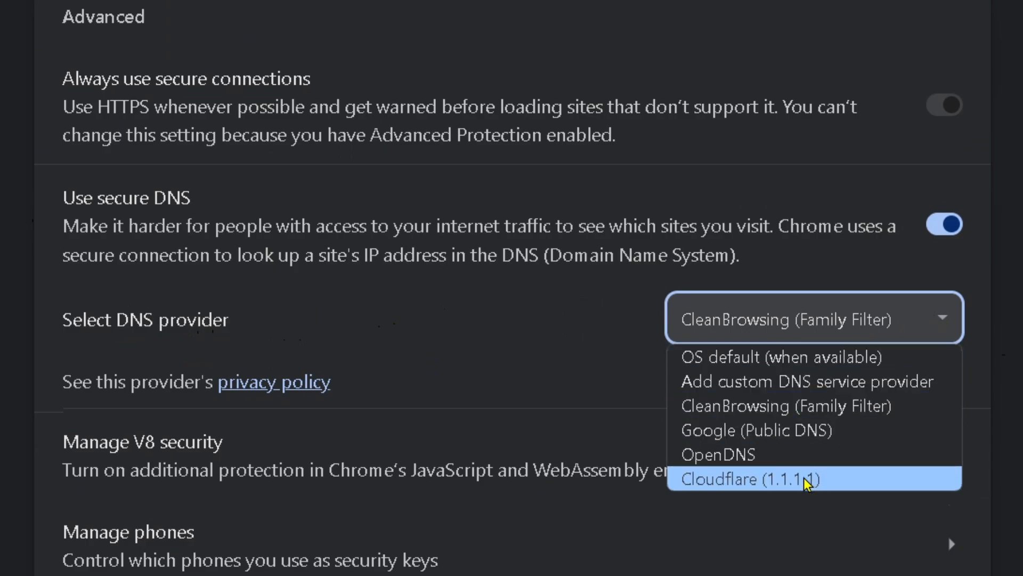
pyautogui.click(745, 480)
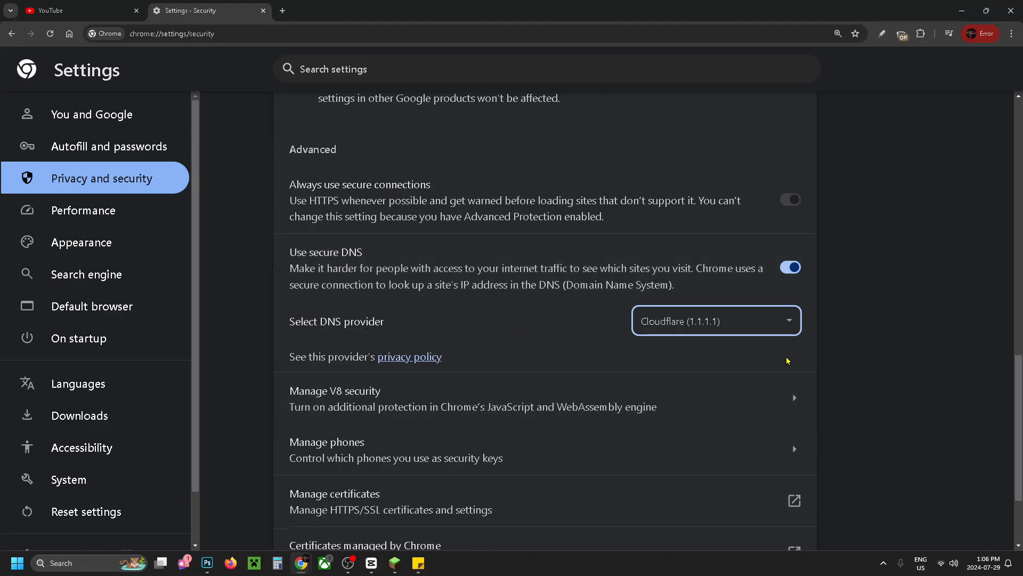
pyautogui.click(72, 10)
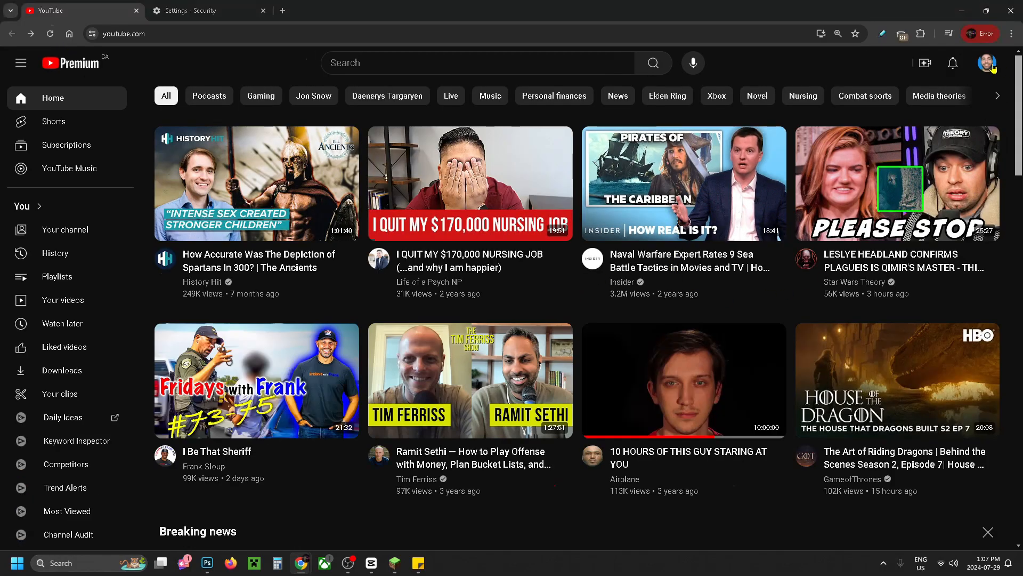
# Step: Open YouTube's Restricted Mode panel from the account menu, showing it off and unlocked
pyautogui.click(988, 63)
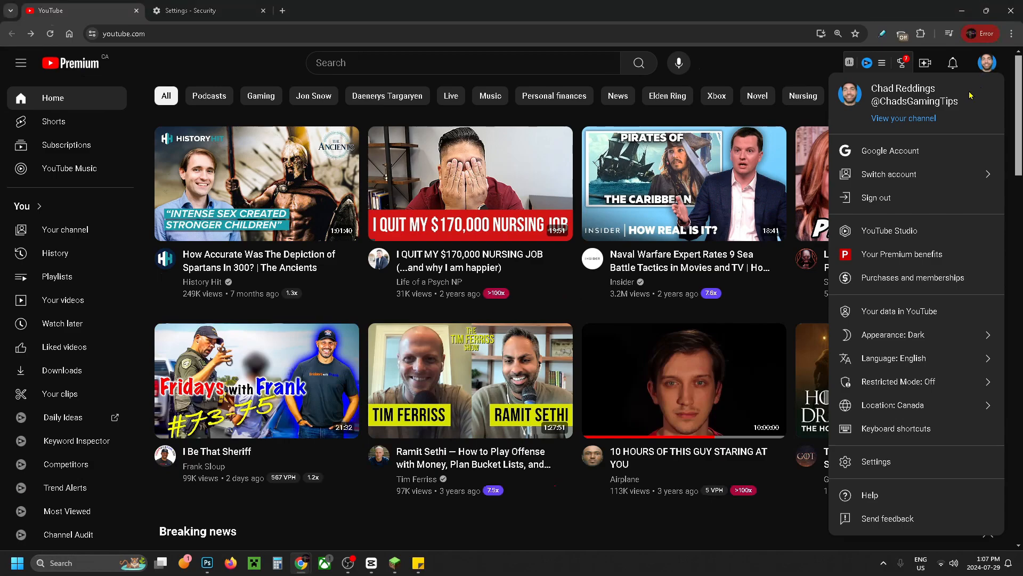
pyautogui.click(898, 381)
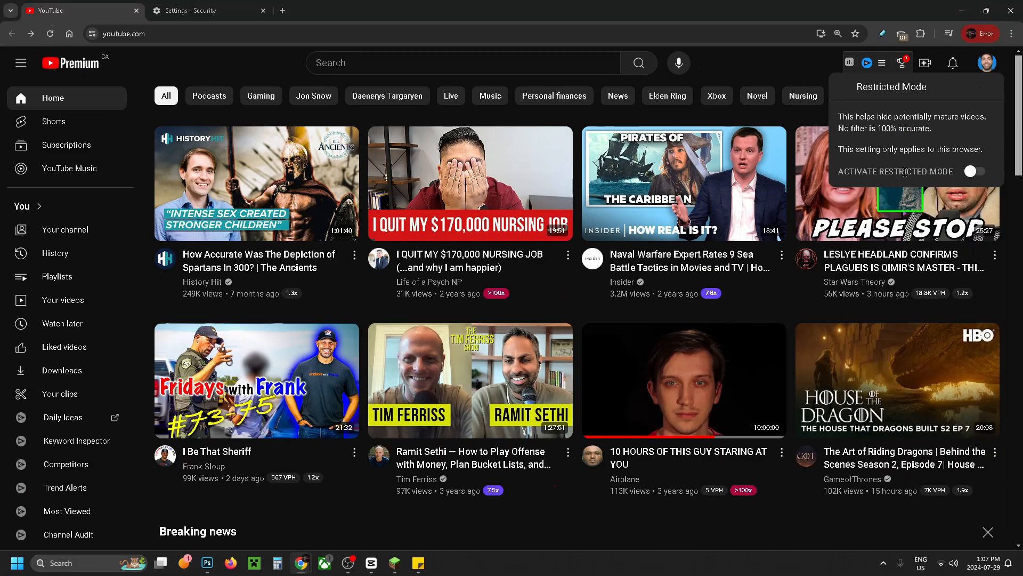